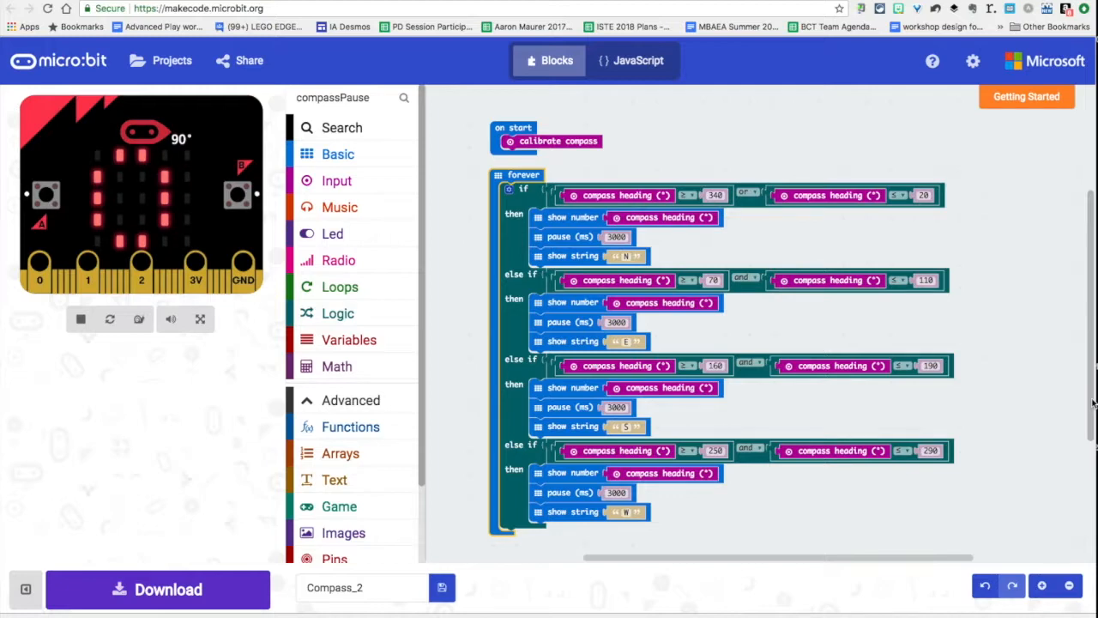
scroll(down, 3)
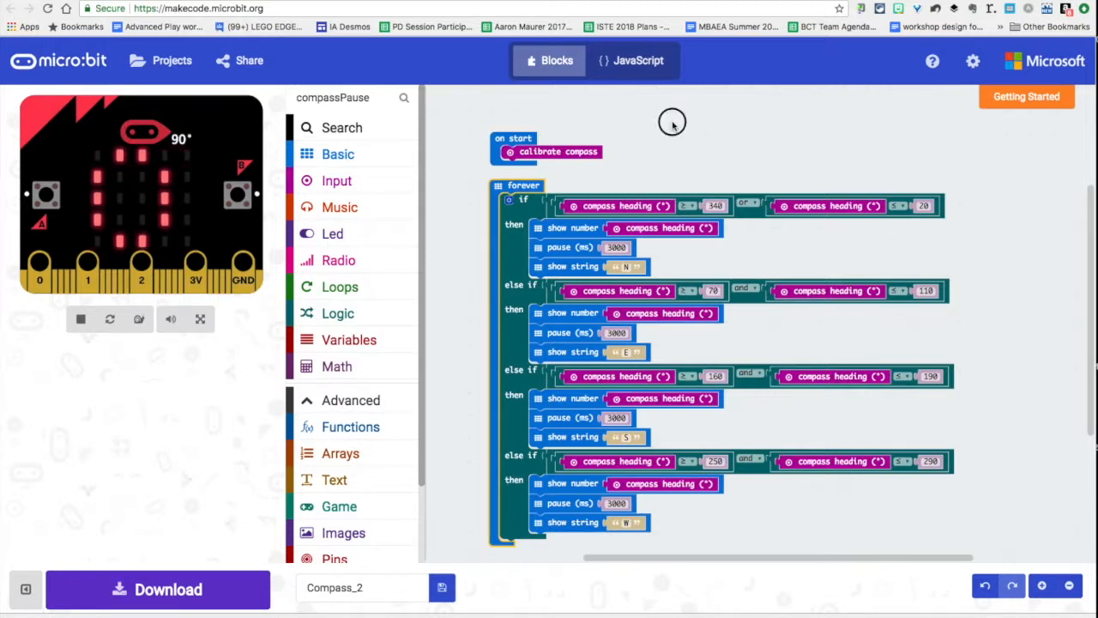
click(337, 154)
text(c)
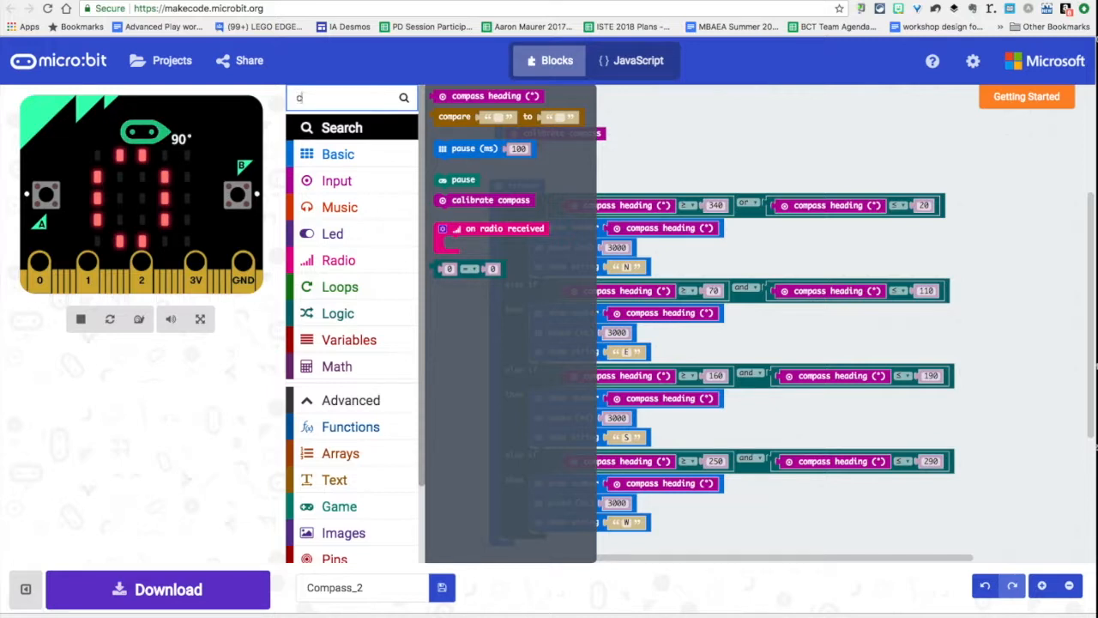
text(alibr)
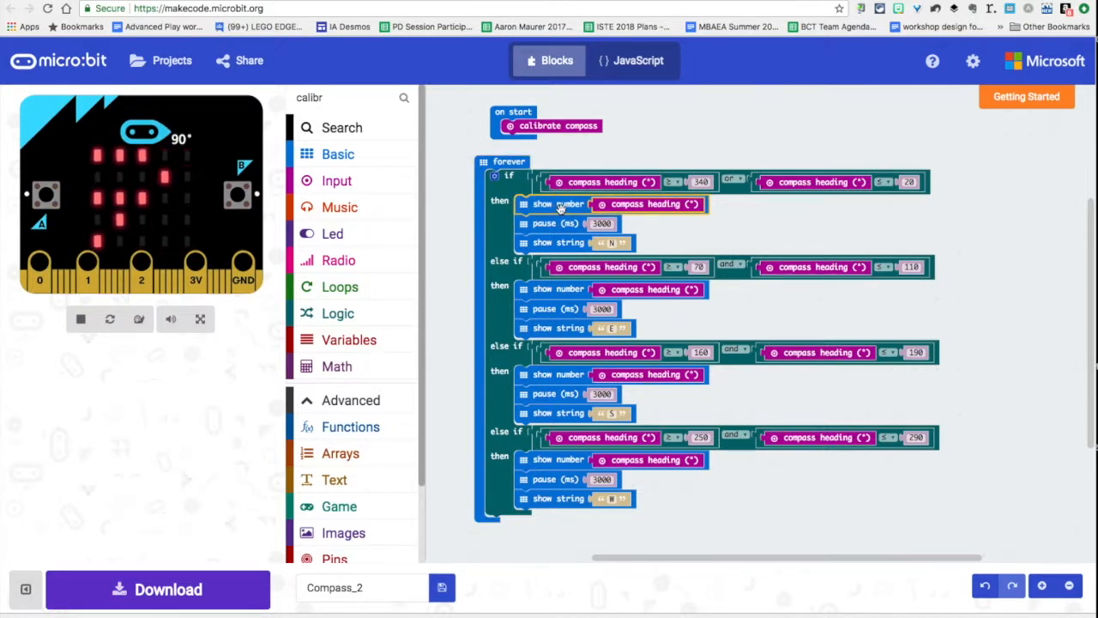
click(337, 153)
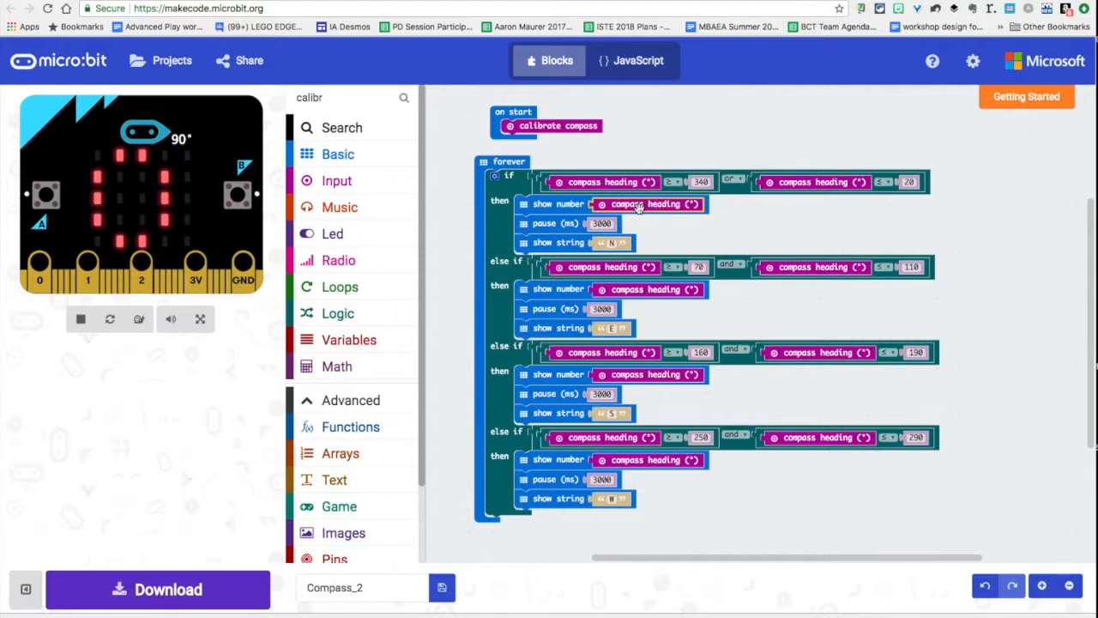
click(343, 97)
text(c)
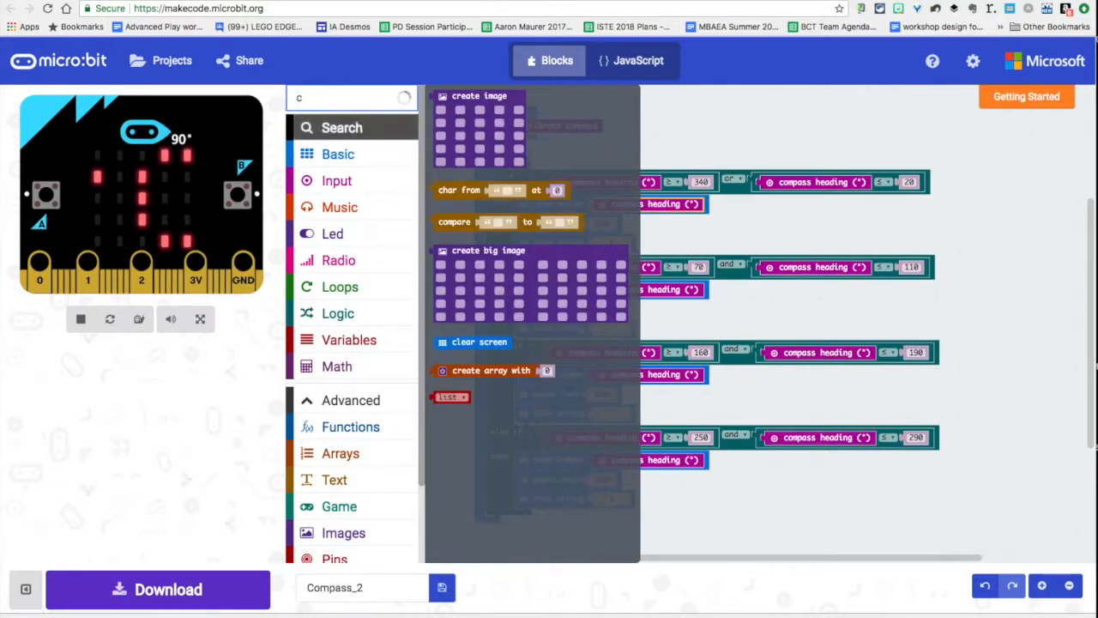
text(ompass)
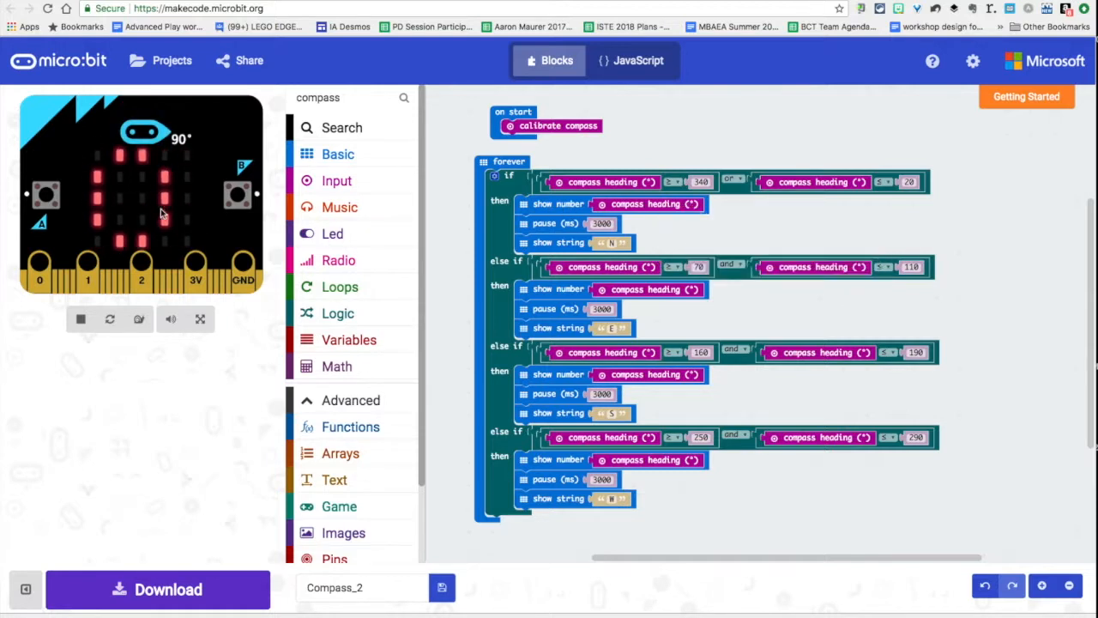
mouse_move(155, 170)
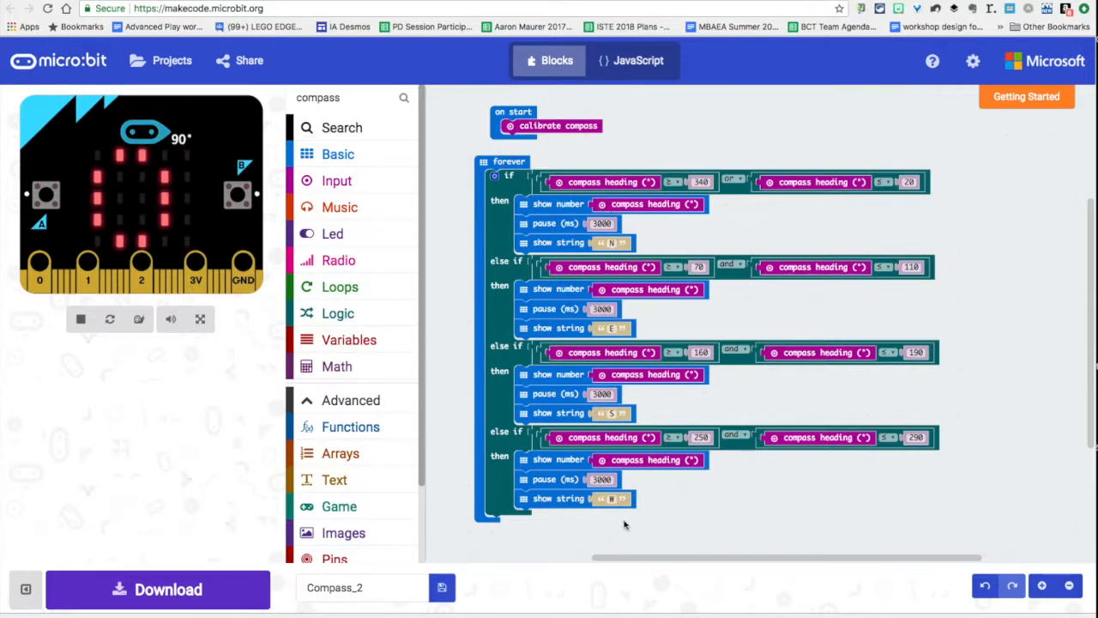
click(562, 242)
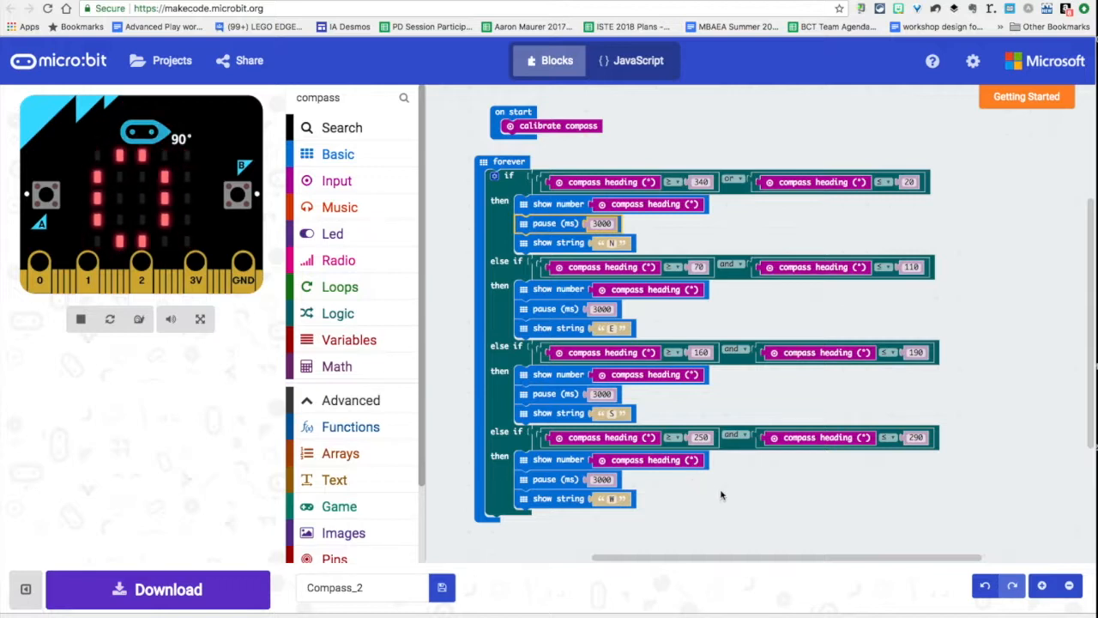
mouse_move(733, 241)
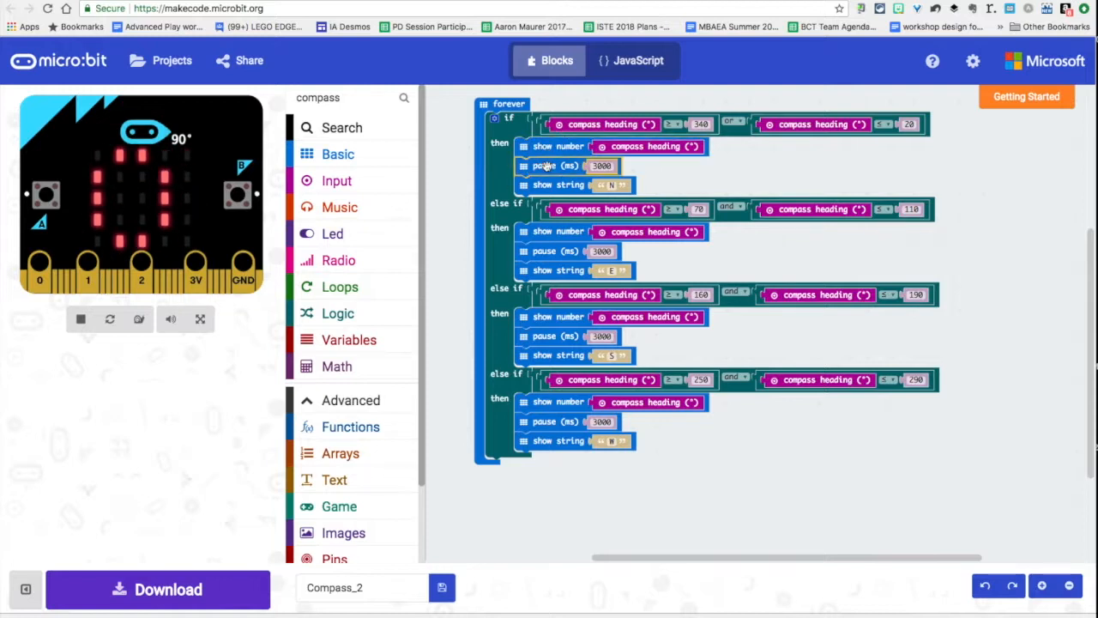
mouse_move(566, 165)
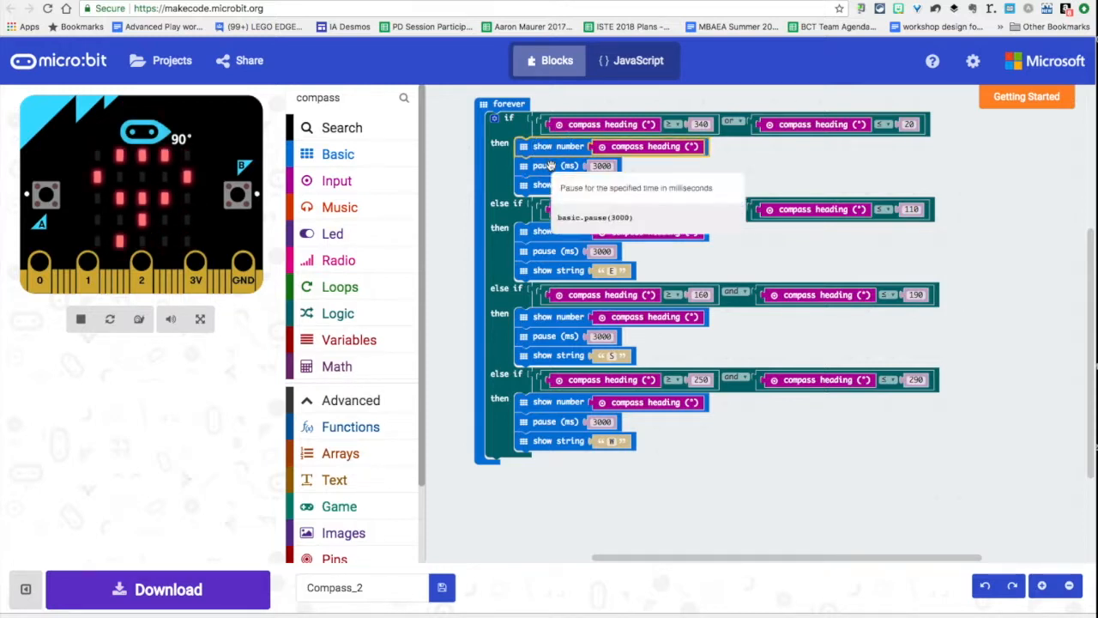